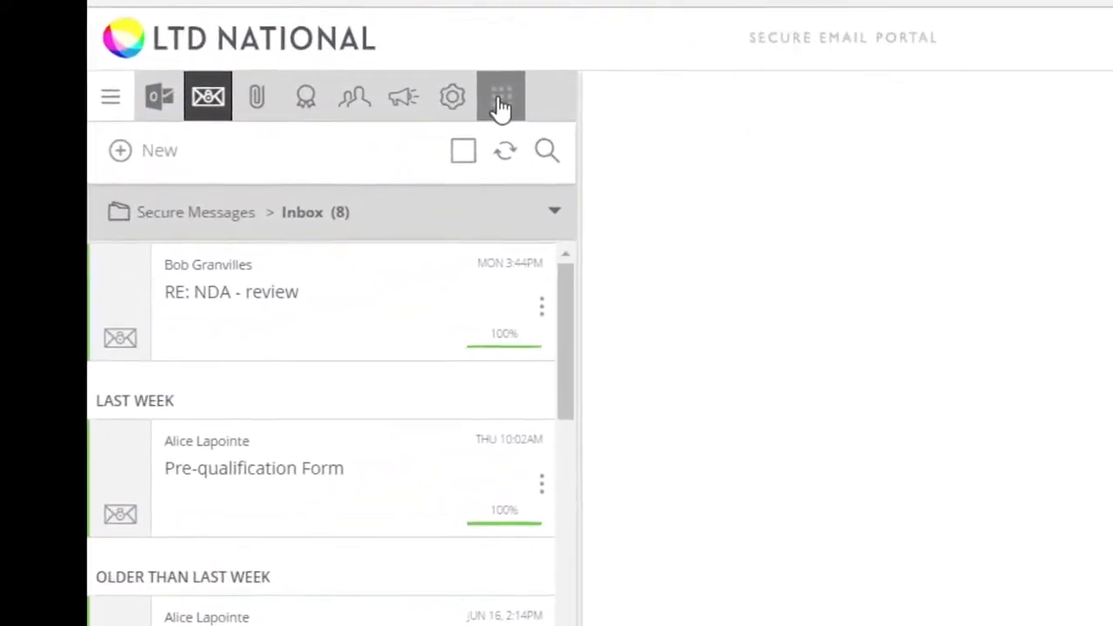
# Step: Show the portal's Apps list with the Microsoft Office Add-in page and installation steps
pyautogui.click(501, 96)
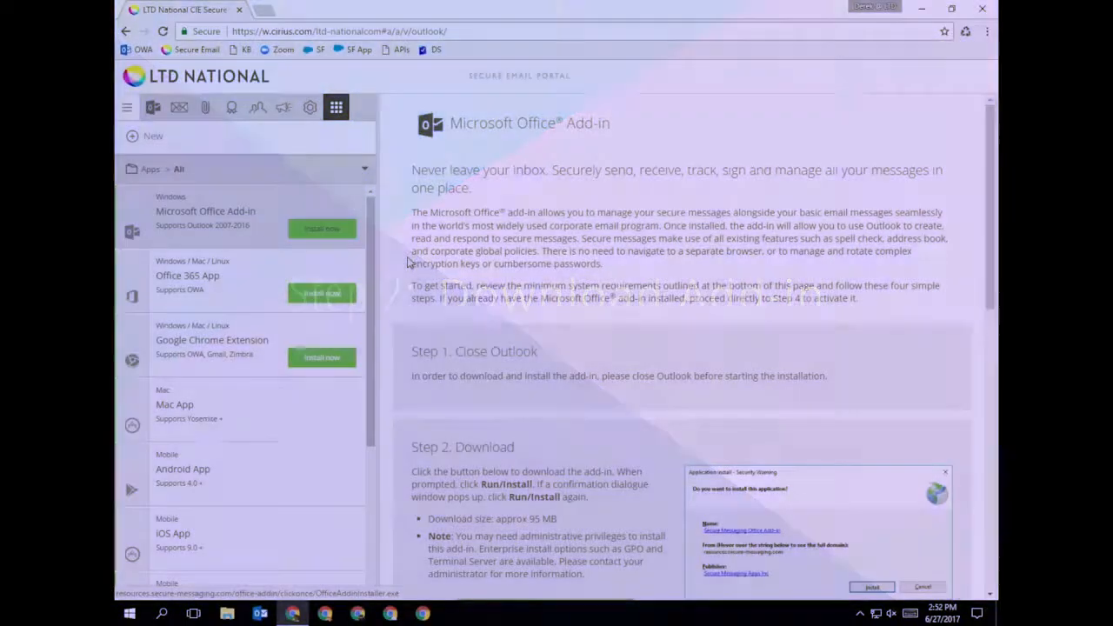
# Step: Reach the Download Microsoft Office Add-in link further down the add-in page
pyautogui.scroll(-3)
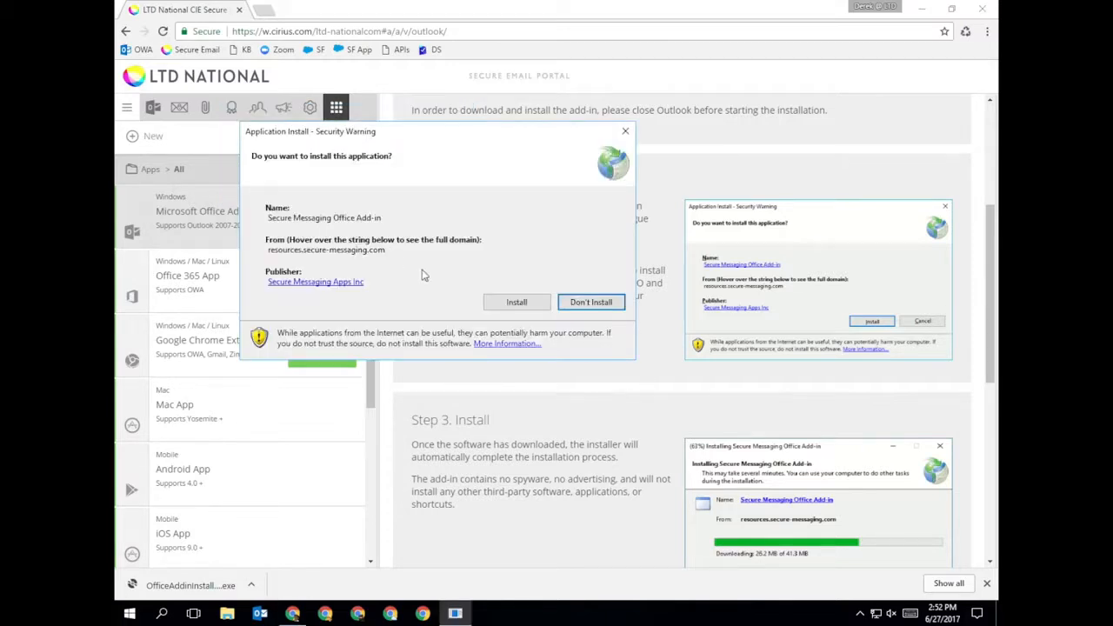
# Step: Approve the Security Warning and let the add-in installer run to 100%
pyautogui.click(517, 303)
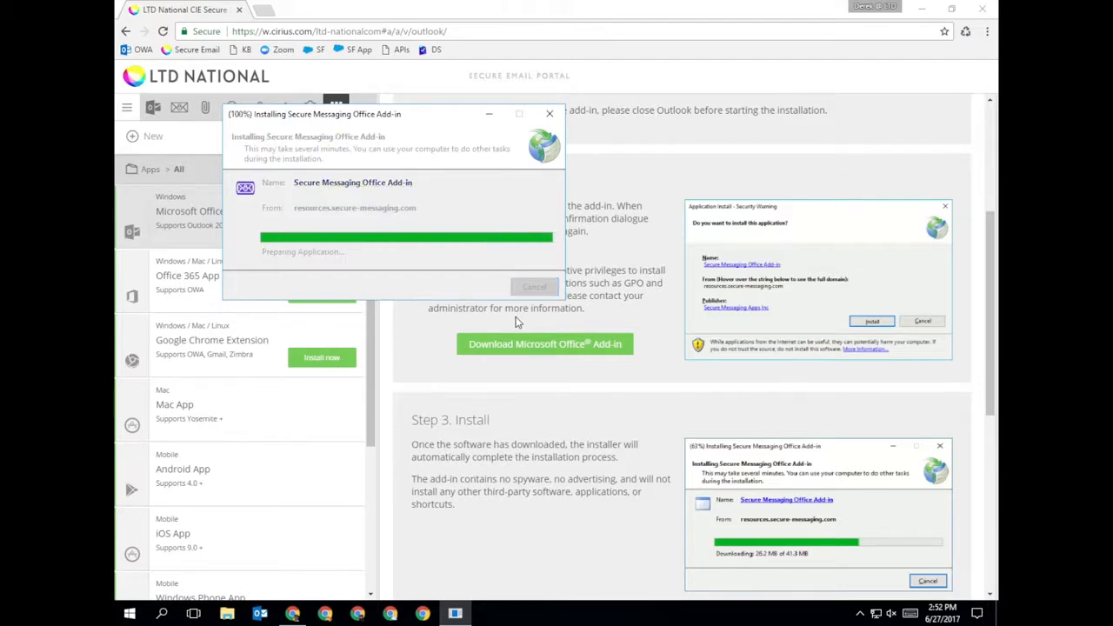
pyautogui.click(550, 113)
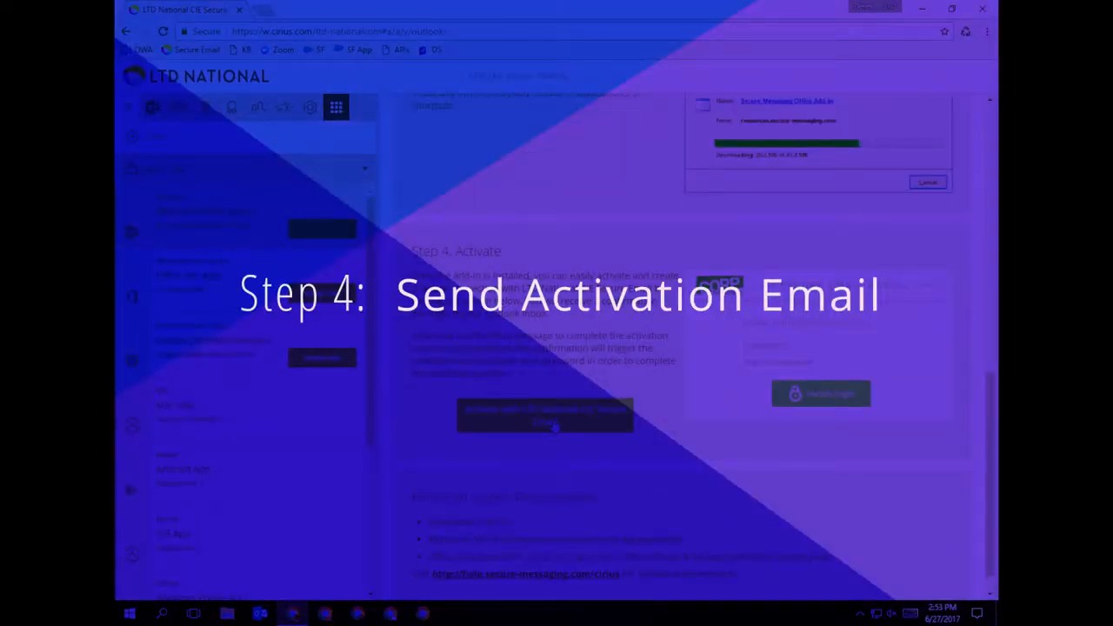
# Step: Send the activation email from Step 4 so it arrives in the Outlook inbox
pyautogui.click(546, 414)
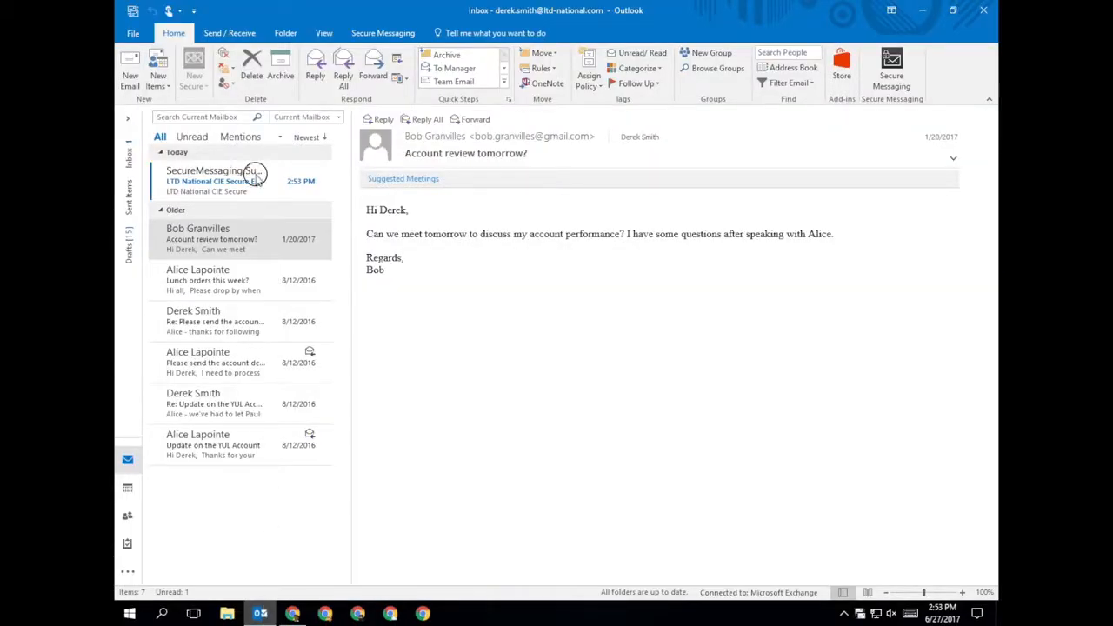
# Step: Activate the add-in from the SecureMessaging Support email by logging in with the portal password
pyautogui.click(209, 181)
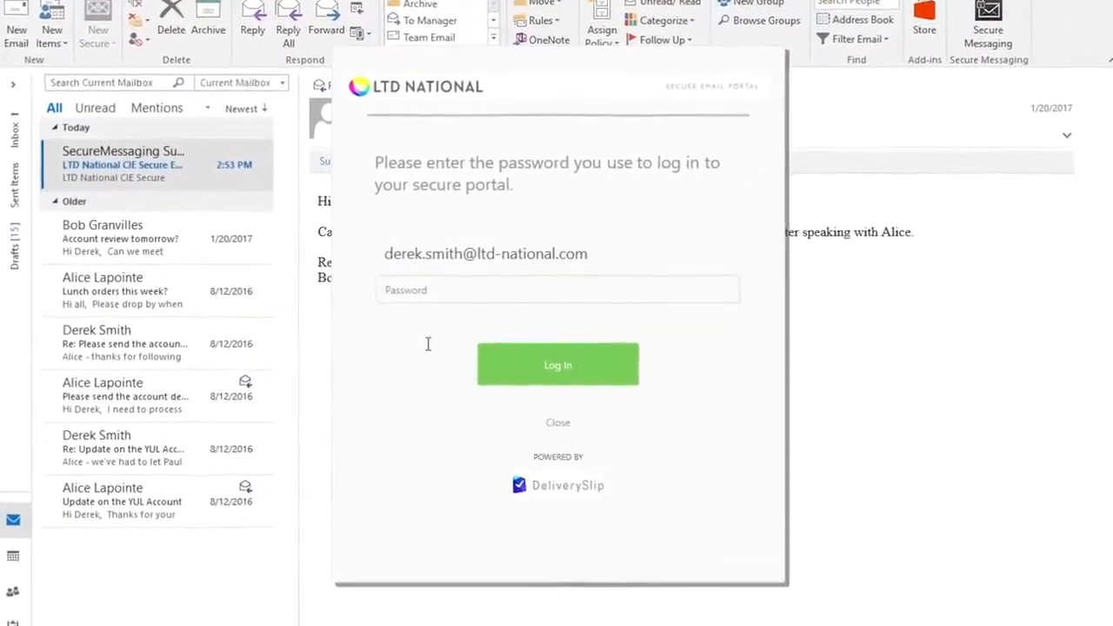
pyautogui.write('••')
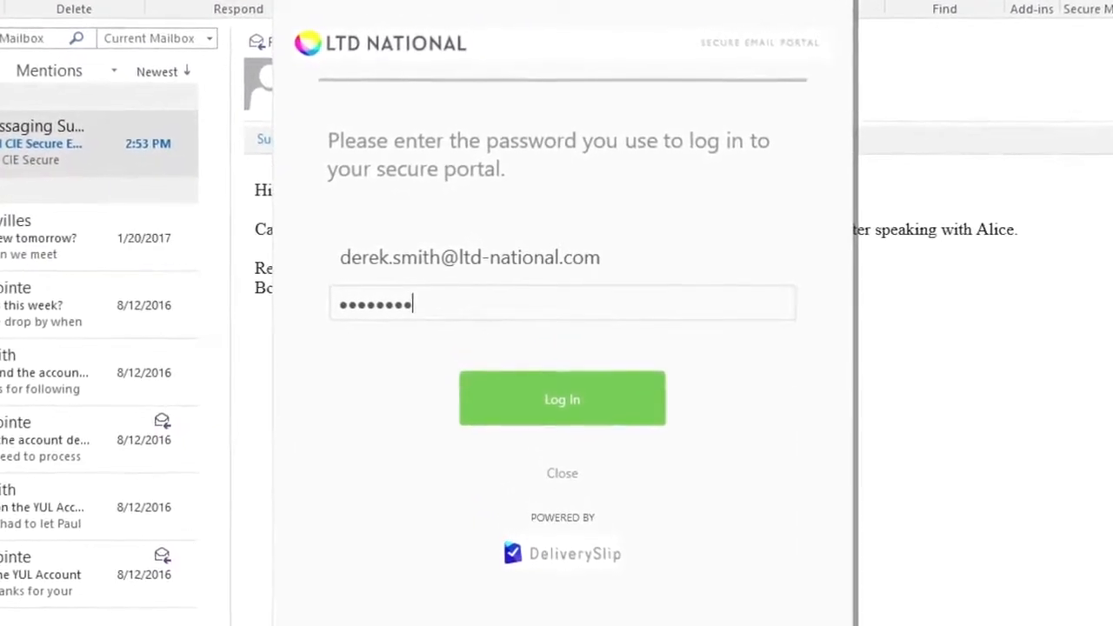
pyautogui.click(562, 398)
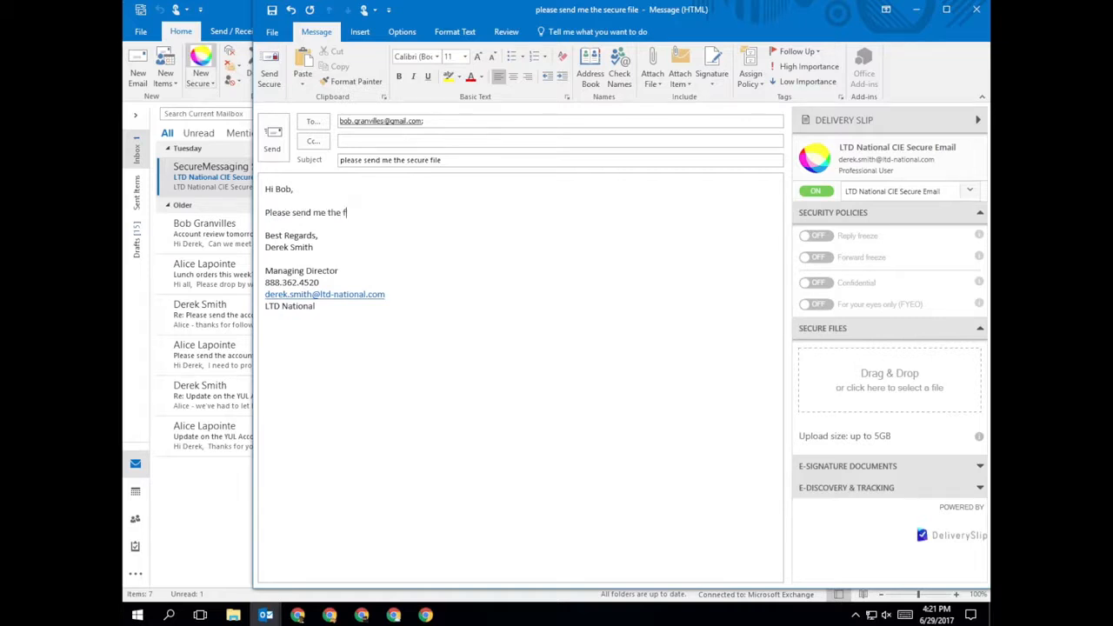
# Step: Finish the body asking for the file to share with Alice and send it with Send Secure
pyautogui.write('ile so I can share it with Alice and we can proceed.')
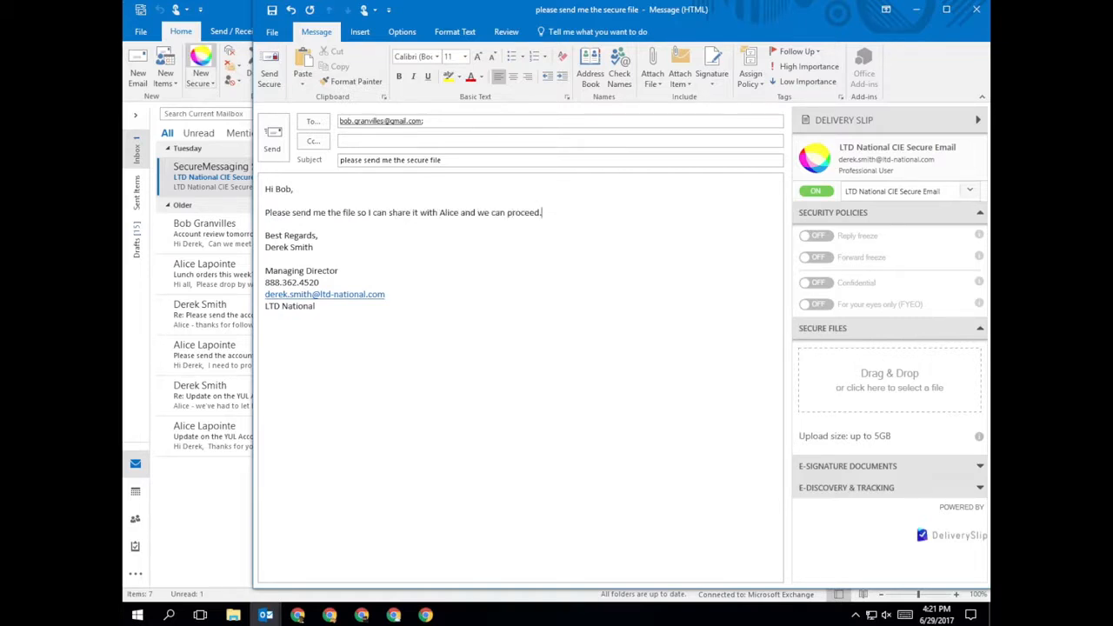
pyautogui.click(268, 66)
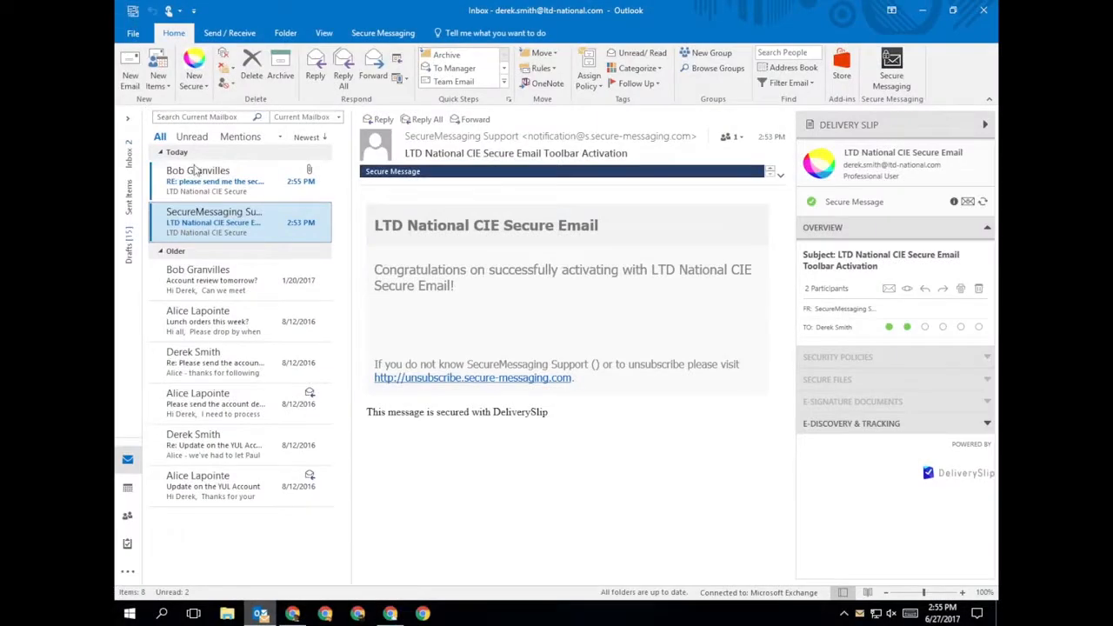
# Step: Forward Bob's 'RE: please send me the secure file' reply, starting the body with 'Hi Alice,'
pyautogui.click(216, 180)
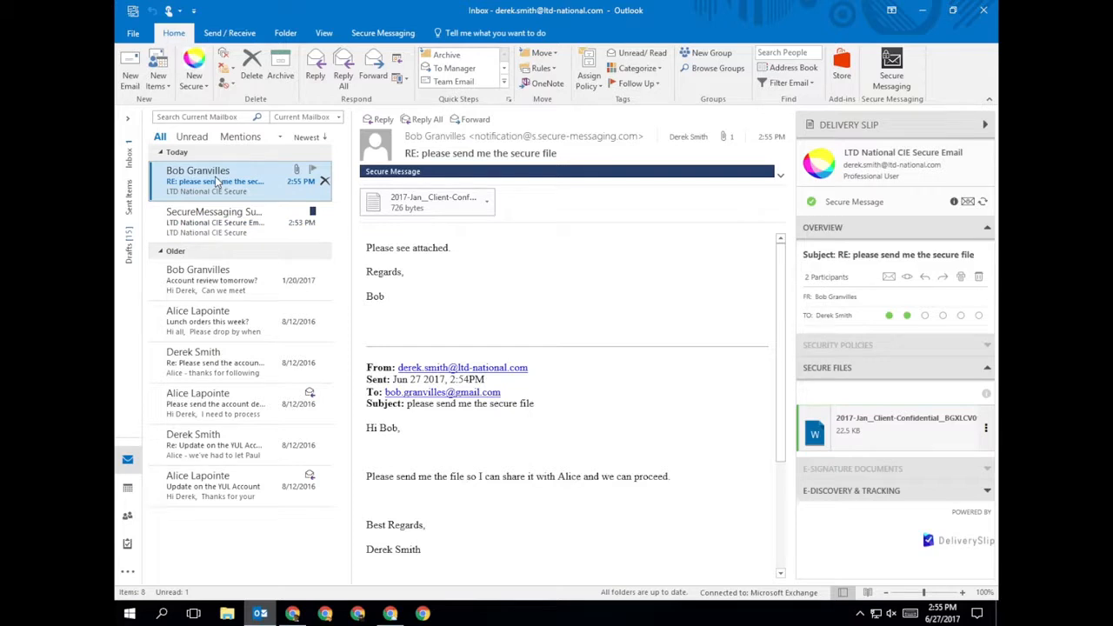
pyautogui.moveTo(494, 125)
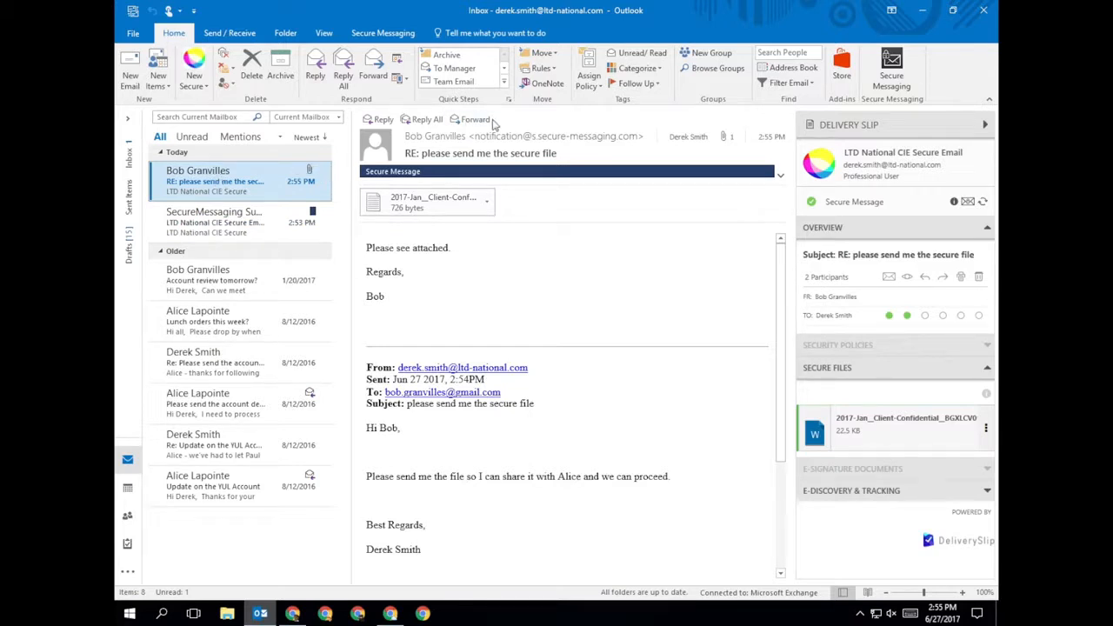
pyautogui.click(477, 118)
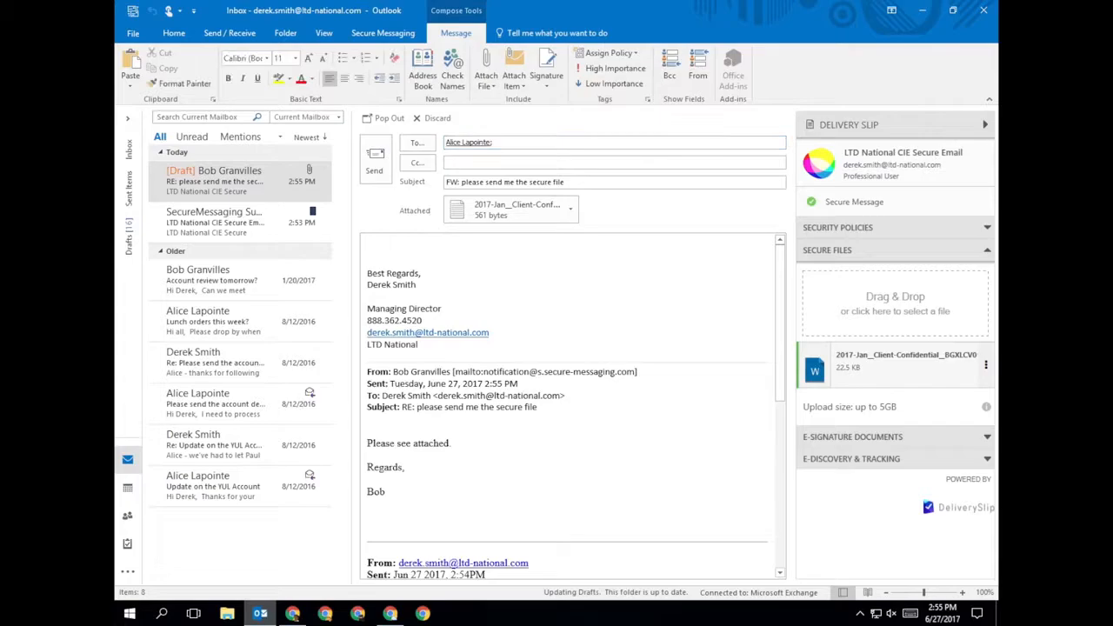
pyautogui.write('Hi Alice,')
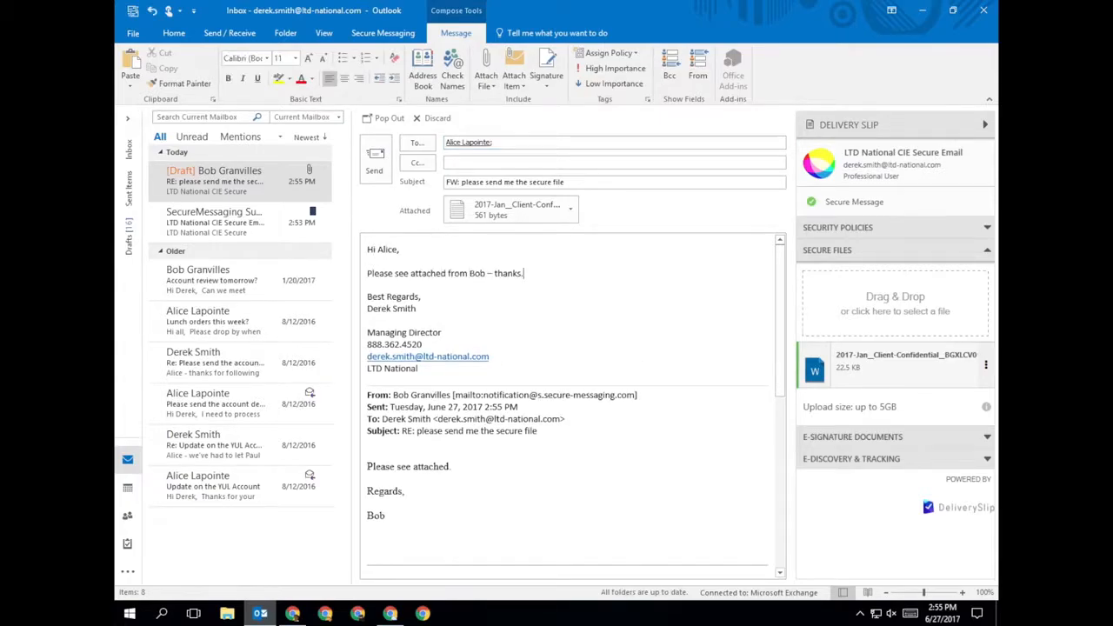